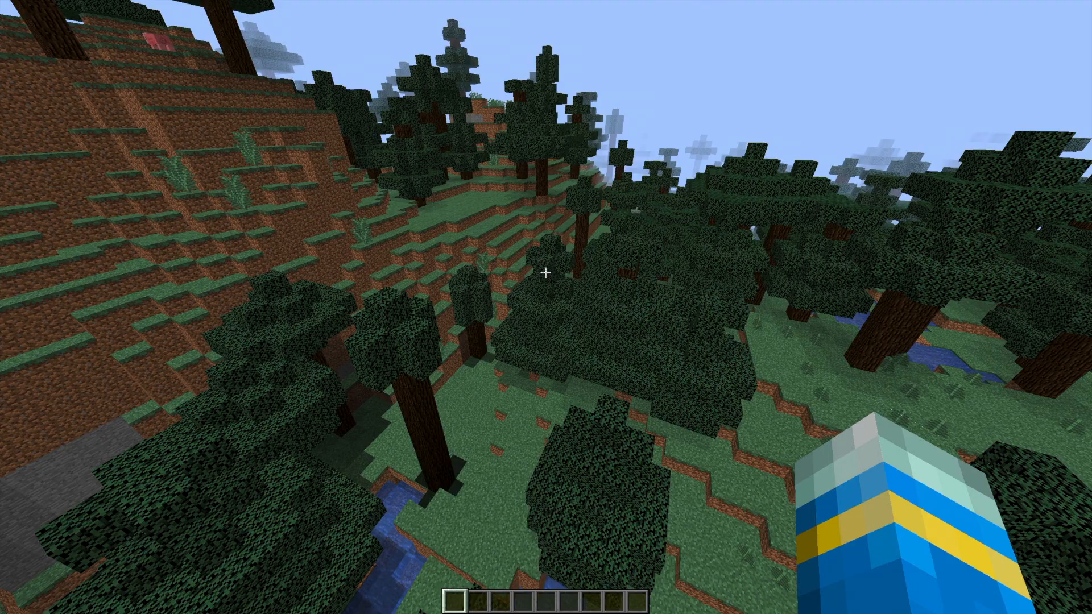
mouse_move(546, 272)
text(/envoy)
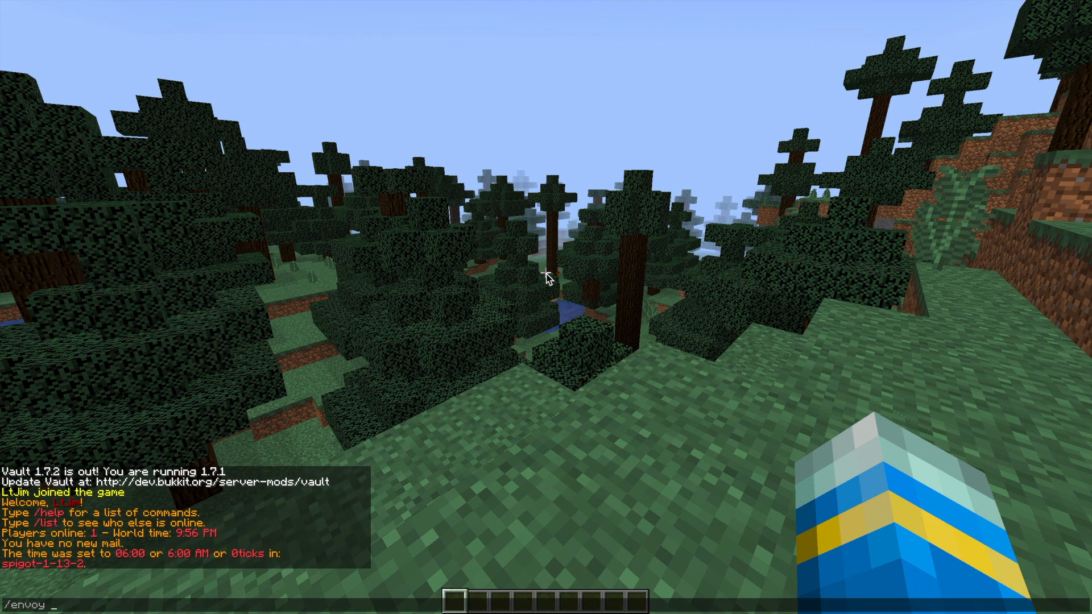
Run /envoy help to list commands, then /envoy drops to list crate spawn locations
text(h)
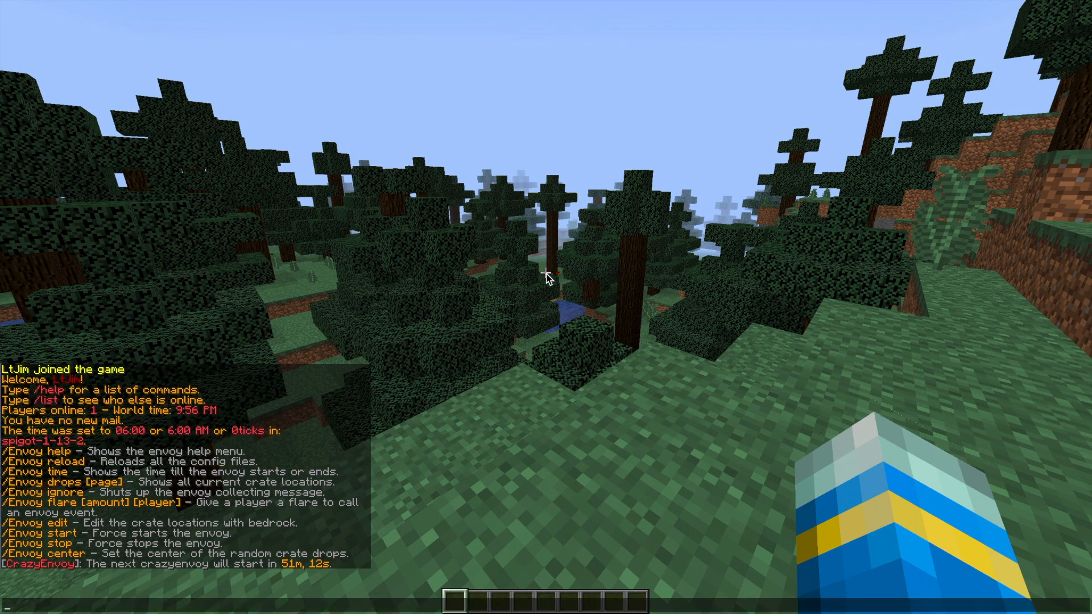
text(/envoy)
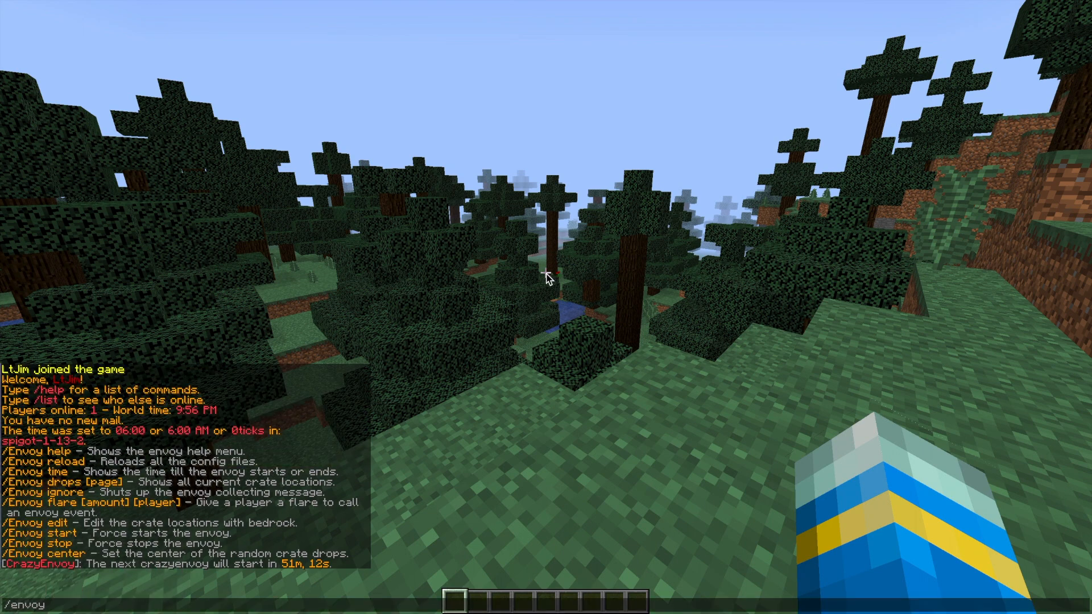
key(enter)
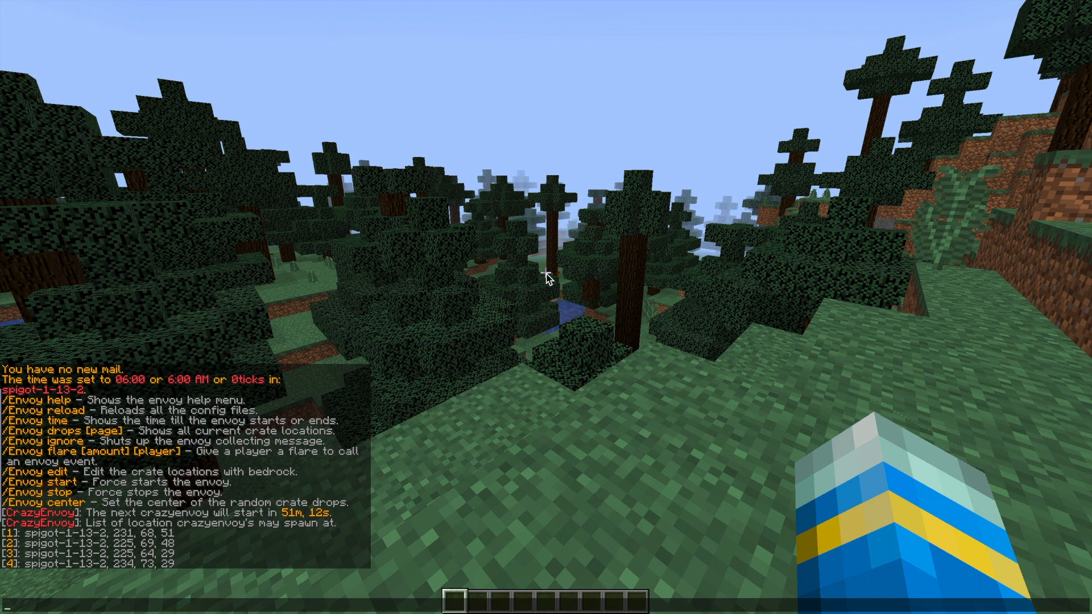
text(/envoy)
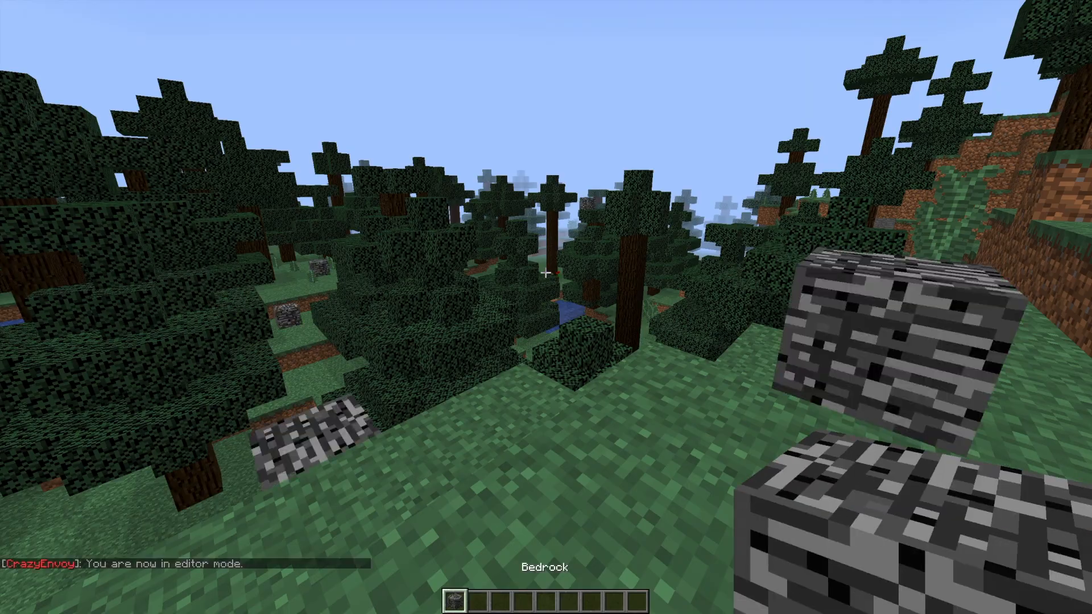
Run /envoy edit and place and break bedrock blocks to add and remove crate spots
key(e)
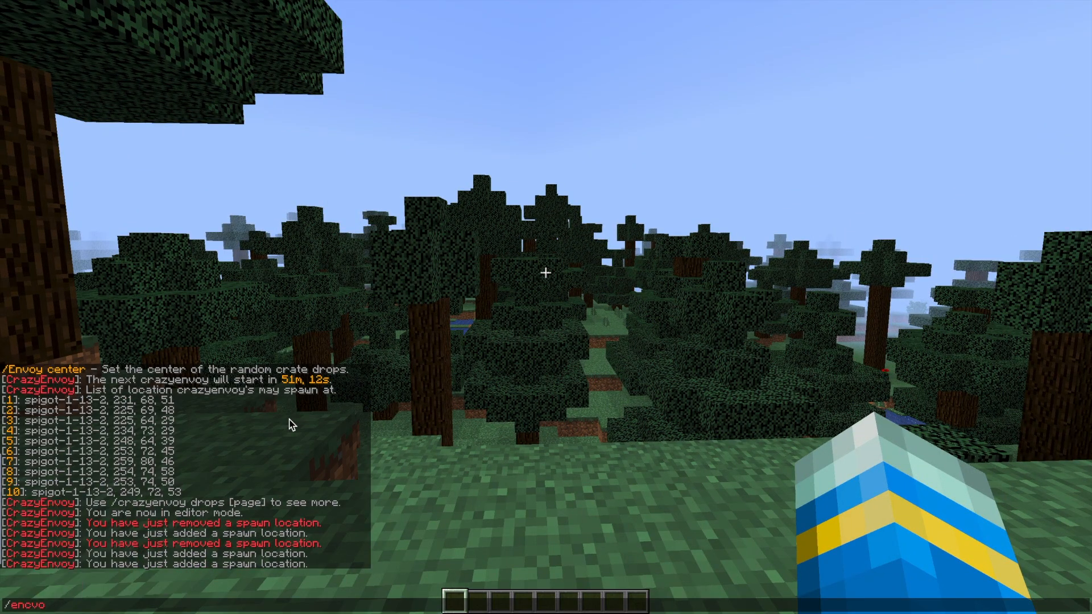
Leave editor mode with /envoy edit and set a new random-drop center with /envoy center
text(hel)
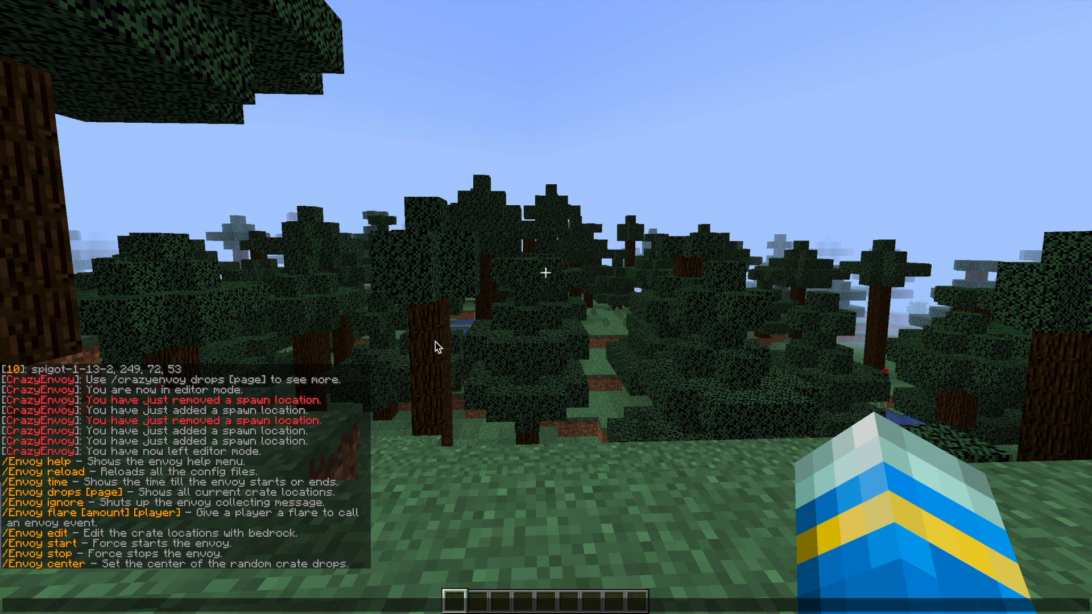
text(/envoy)
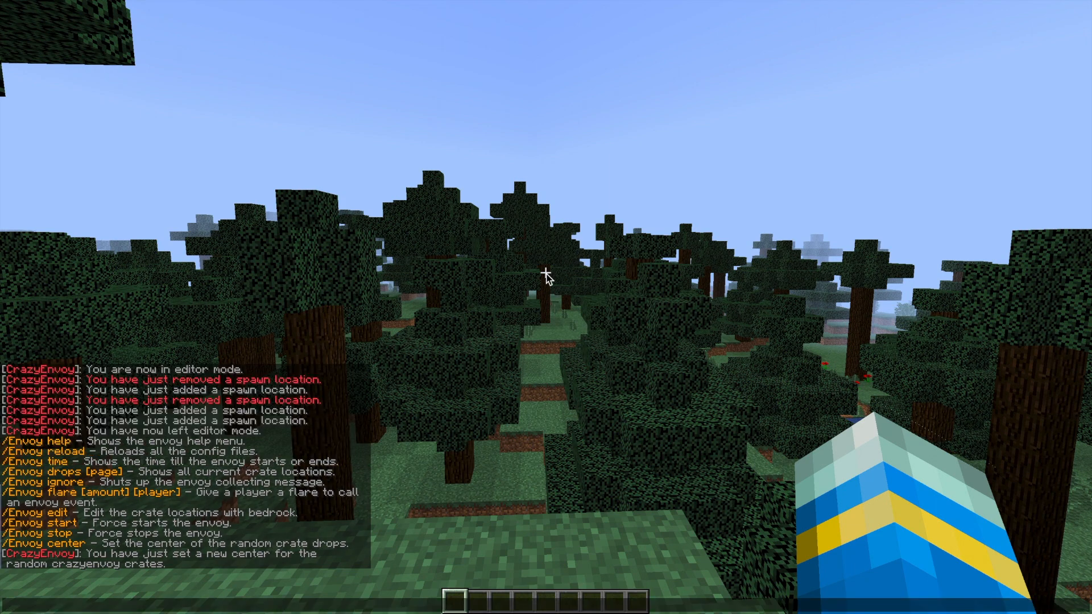
Start the event with /envoy start and claim several fallen Envoy Crates for money and gold apples
text(/envoy)
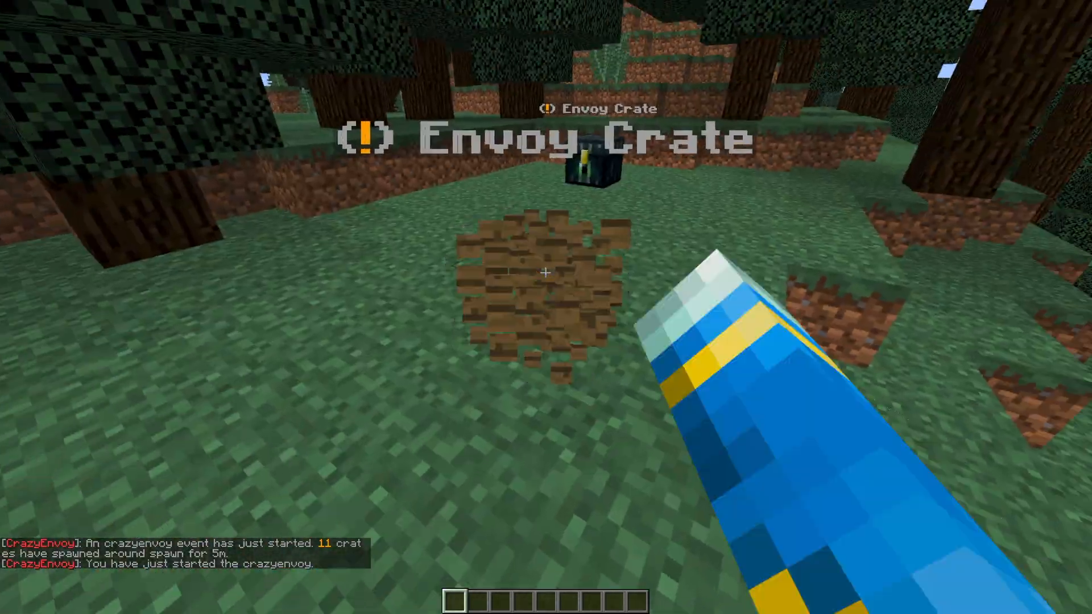
click(545, 271)
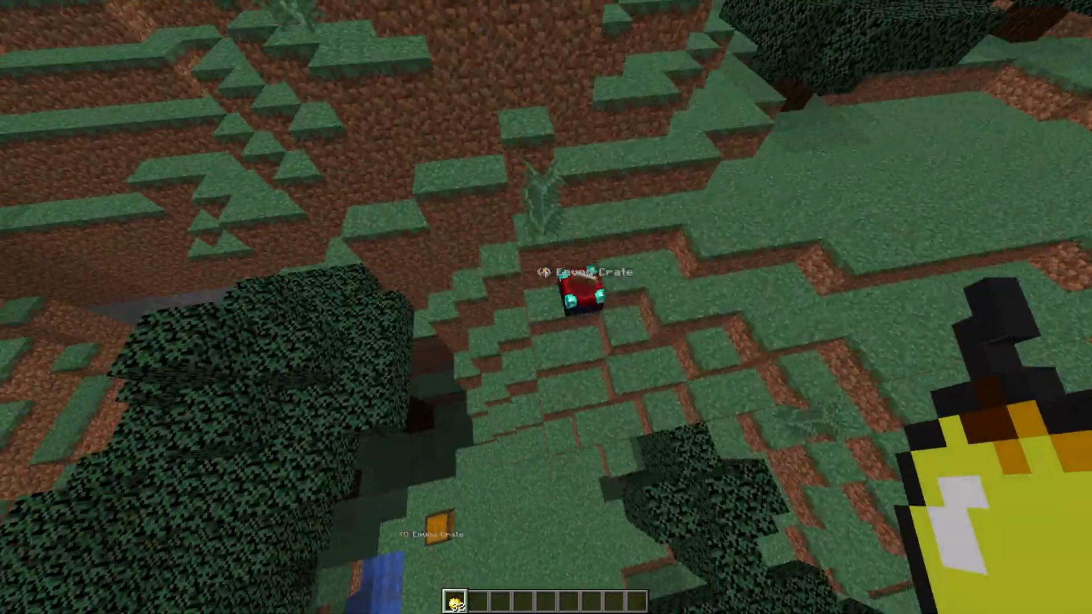
click(571, 295)
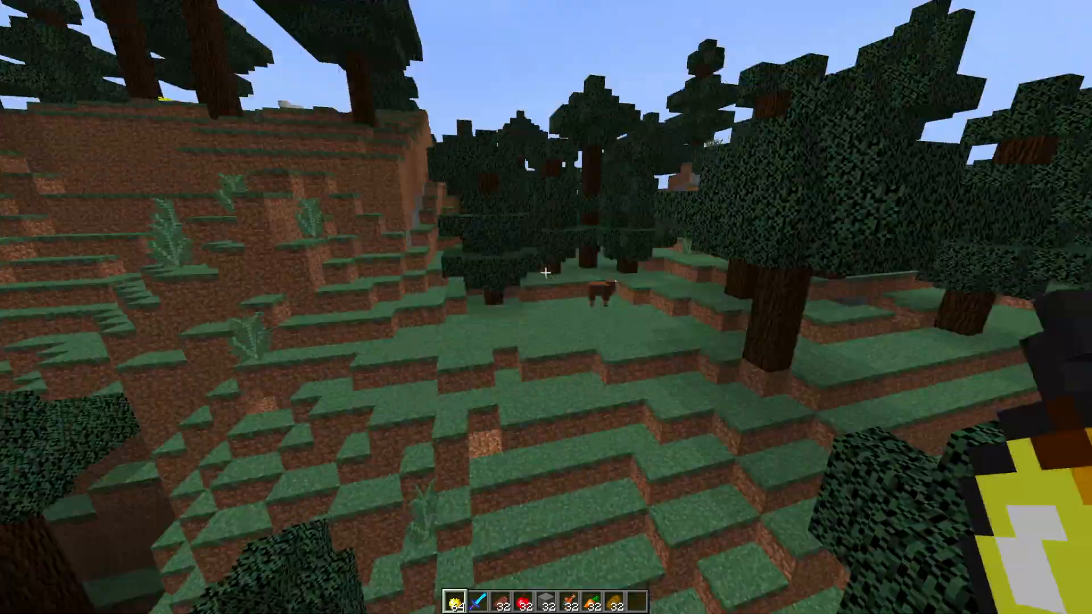
mouse_move(546, 272)
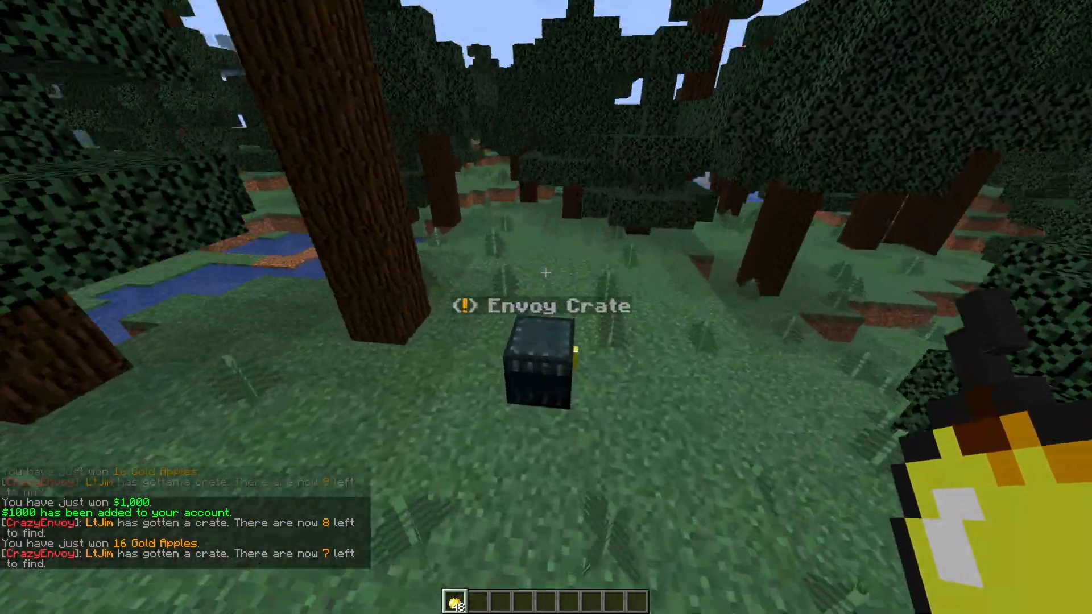
click(545, 362)
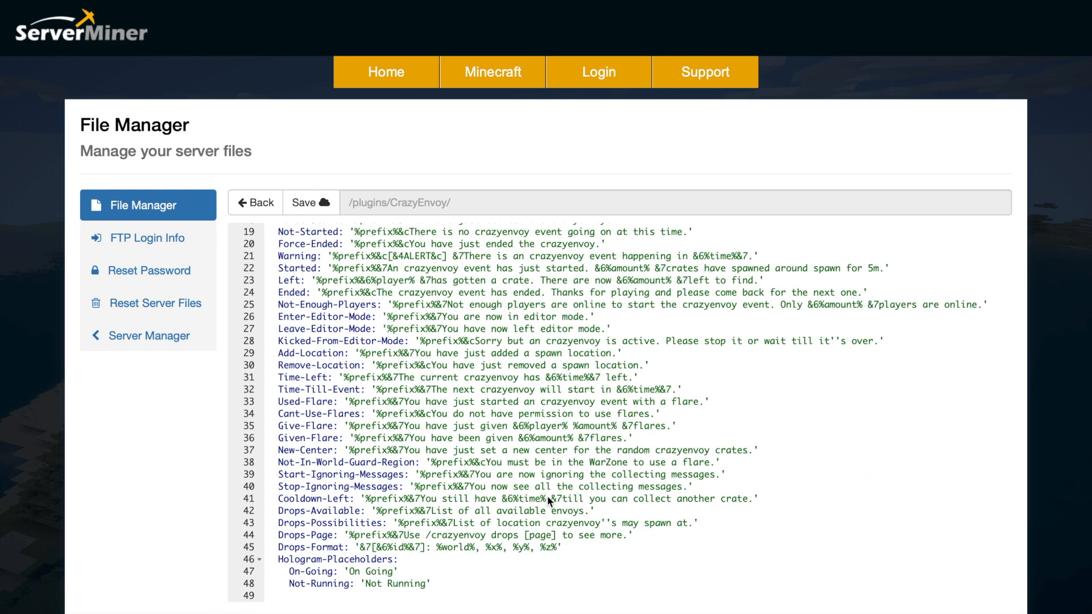
mouse_move(231, 77)
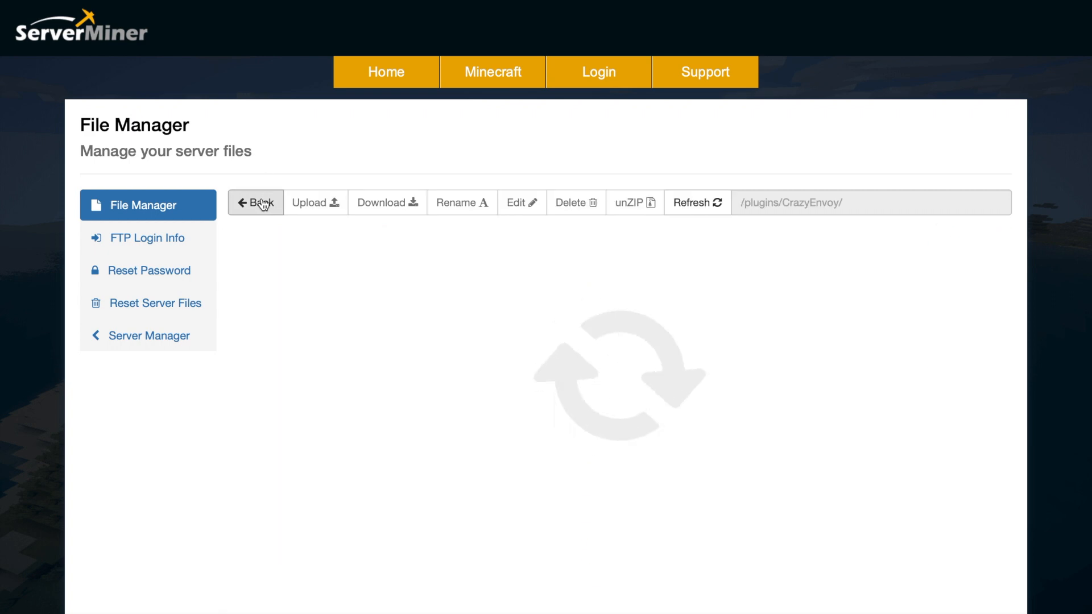
View Data.yml with the drop center and spawned crate locations, then move on to the config file
click(521, 203)
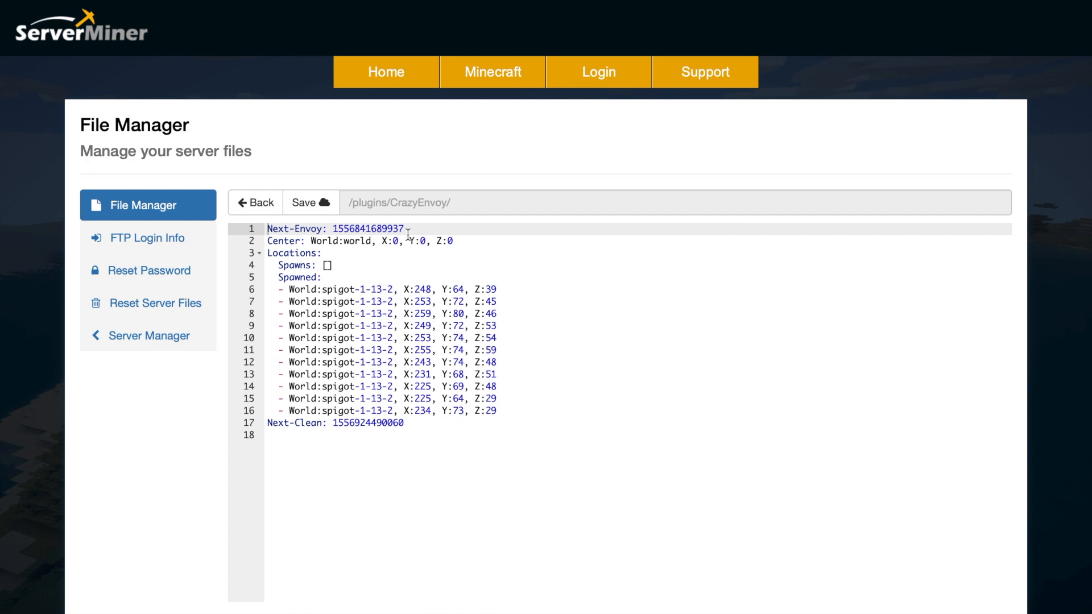
click(256, 203)
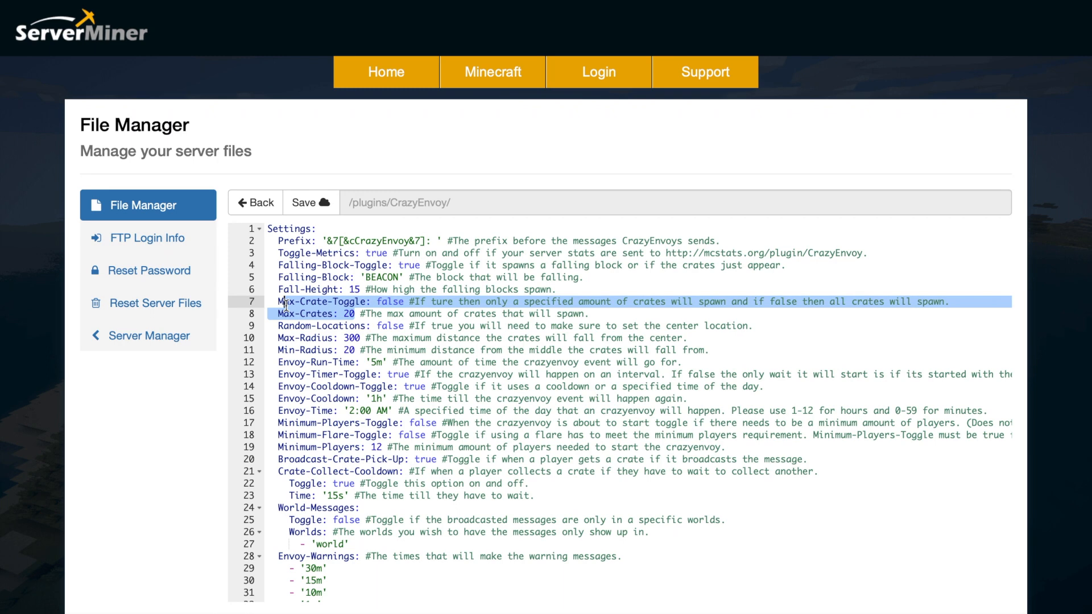
Review the config's crate cooldown and flare settings, then return to the /plugins/CrazyEnvoy/ folder
click(421, 362)
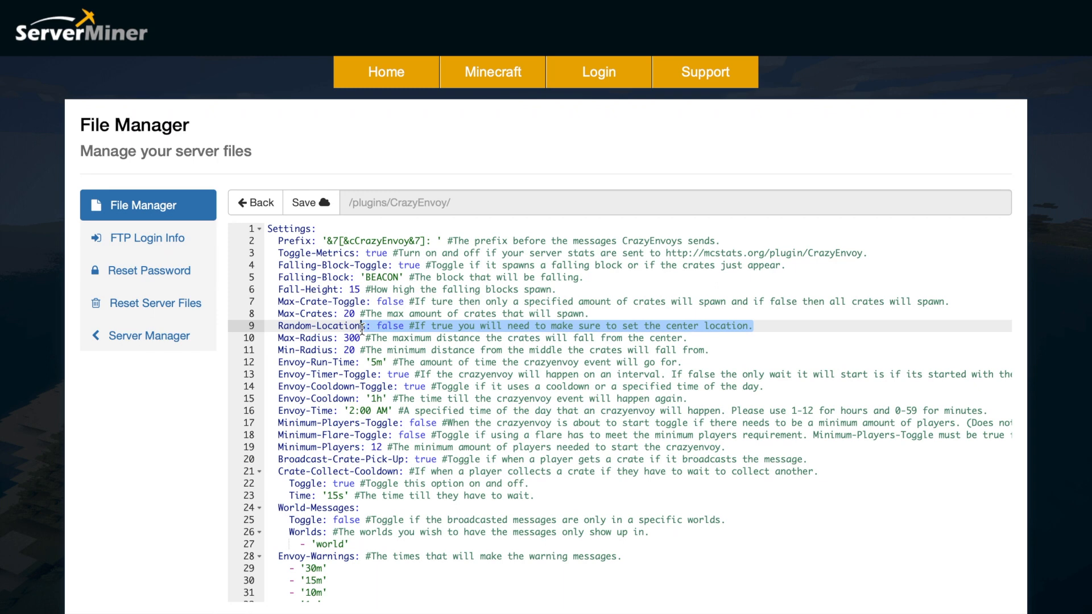
mouse_move(383, 354)
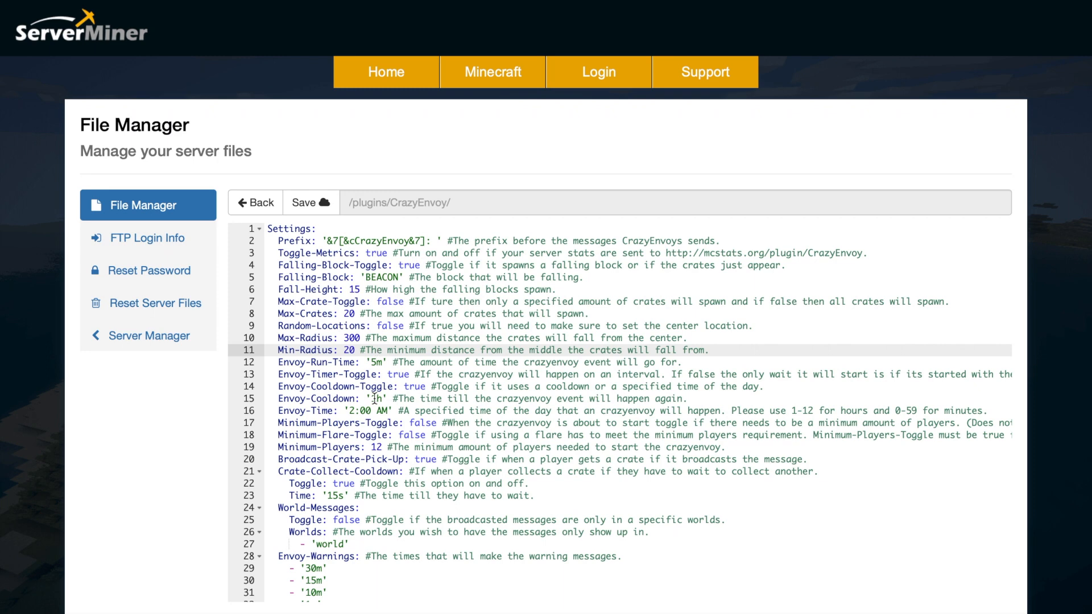
scroll(down, 3)
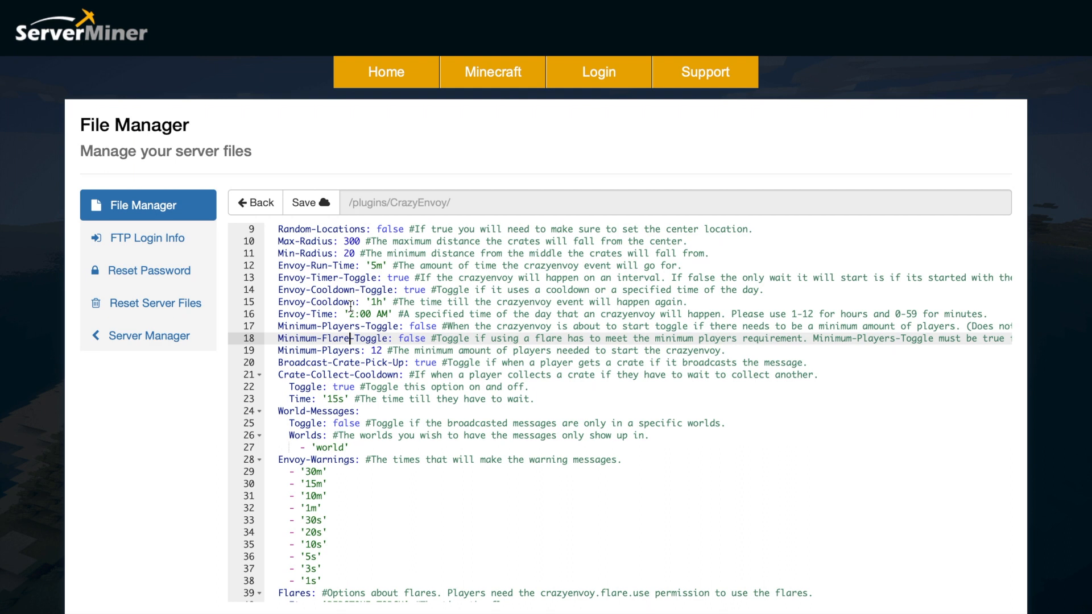
mouse_move(352, 346)
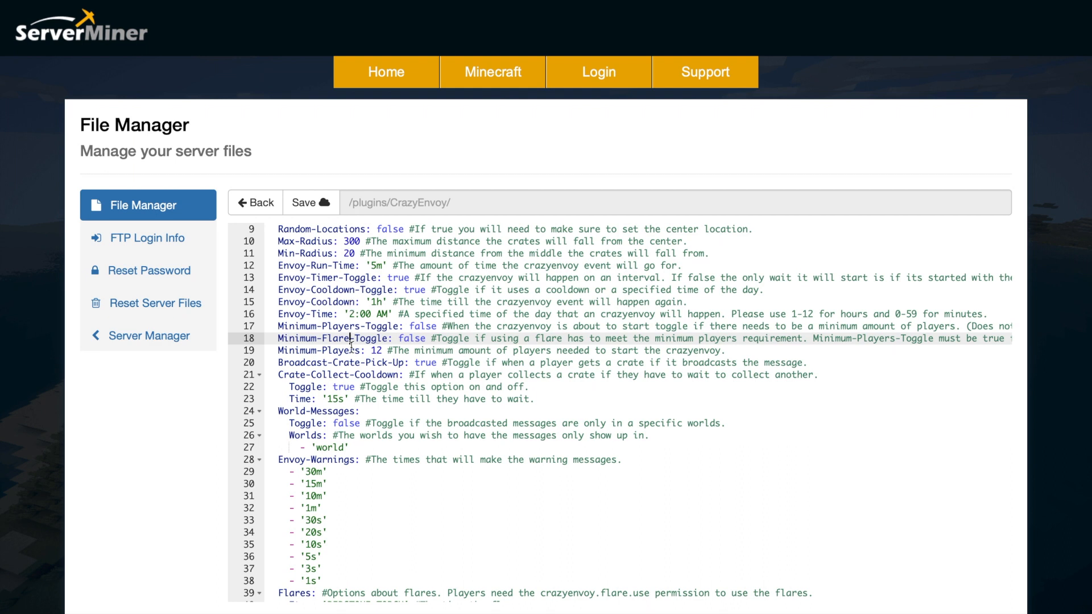
scroll(down, 3)
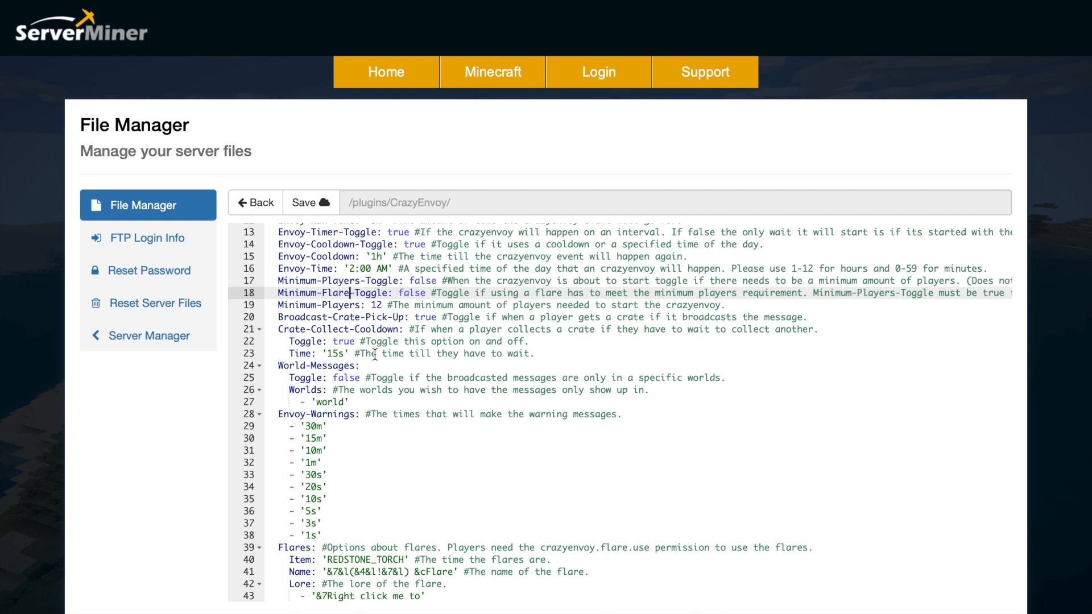
drag(277, 317, 355, 341)
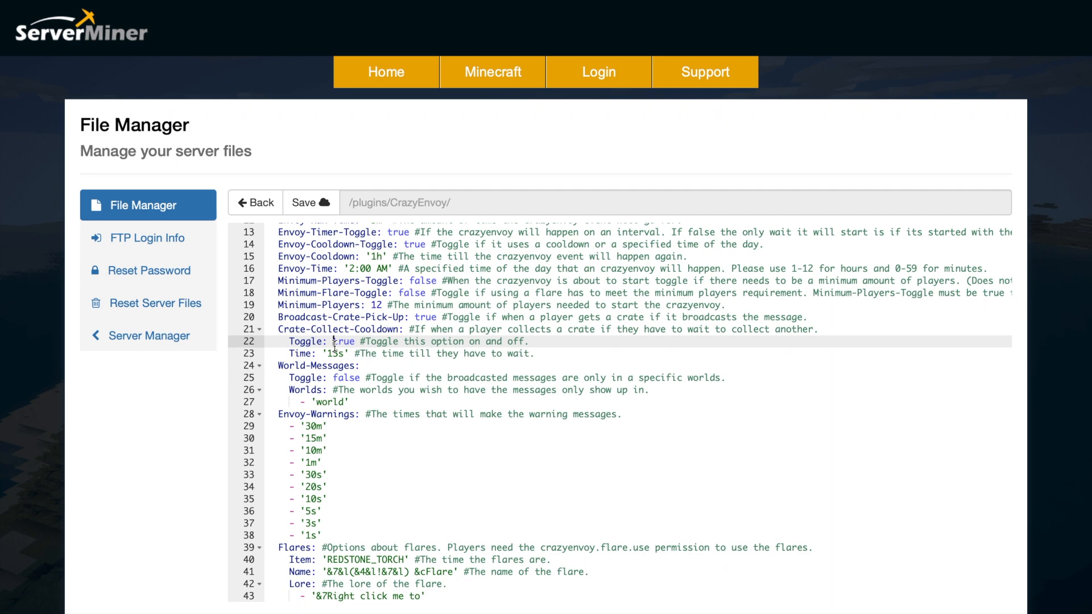
double_click(333, 353)
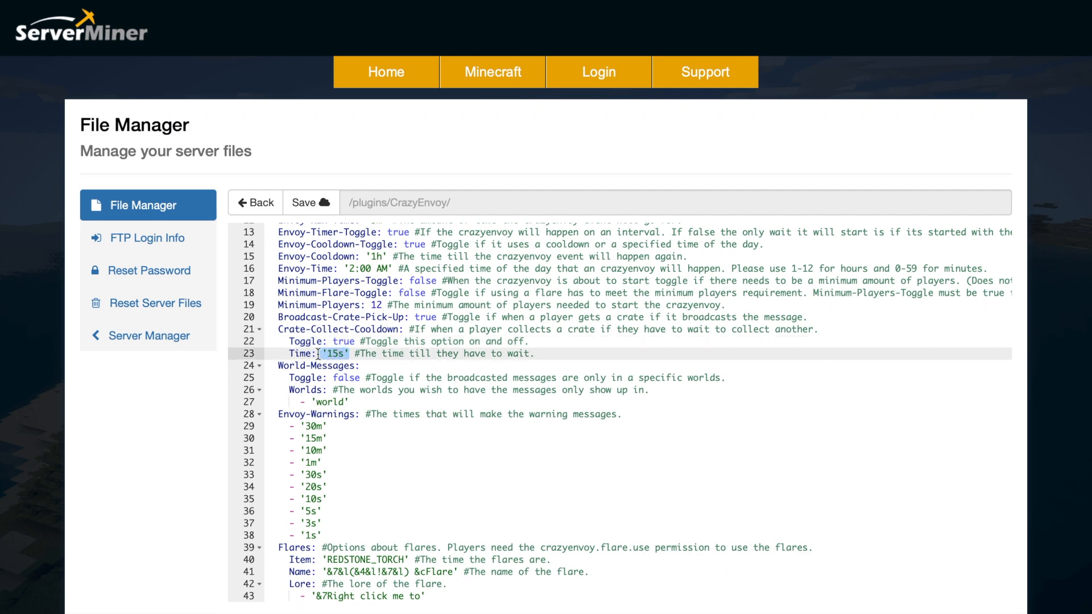
scroll(down, 3)
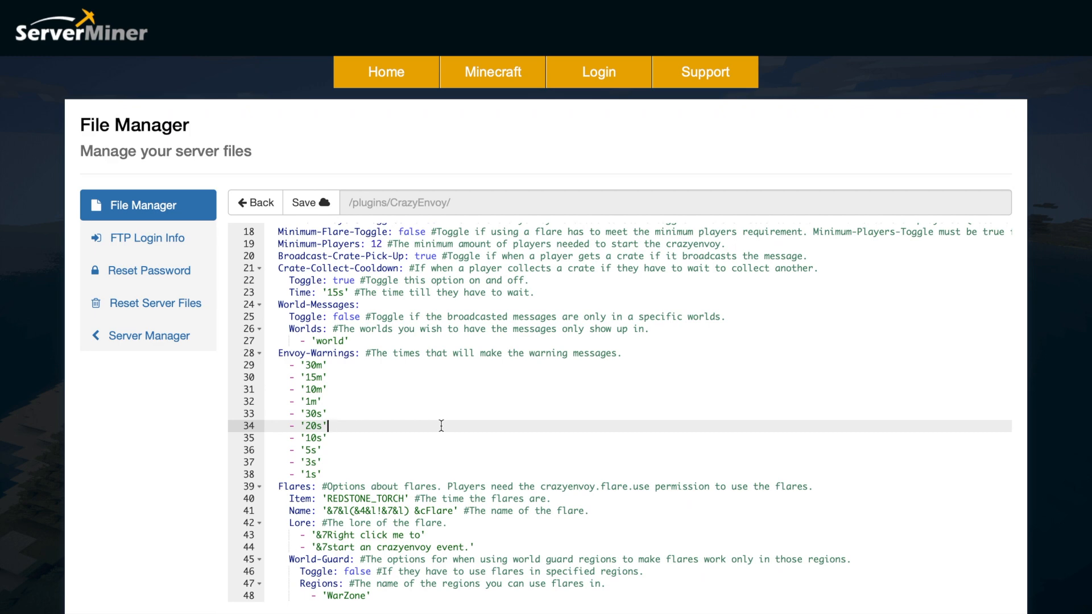
scroll(down, 3)
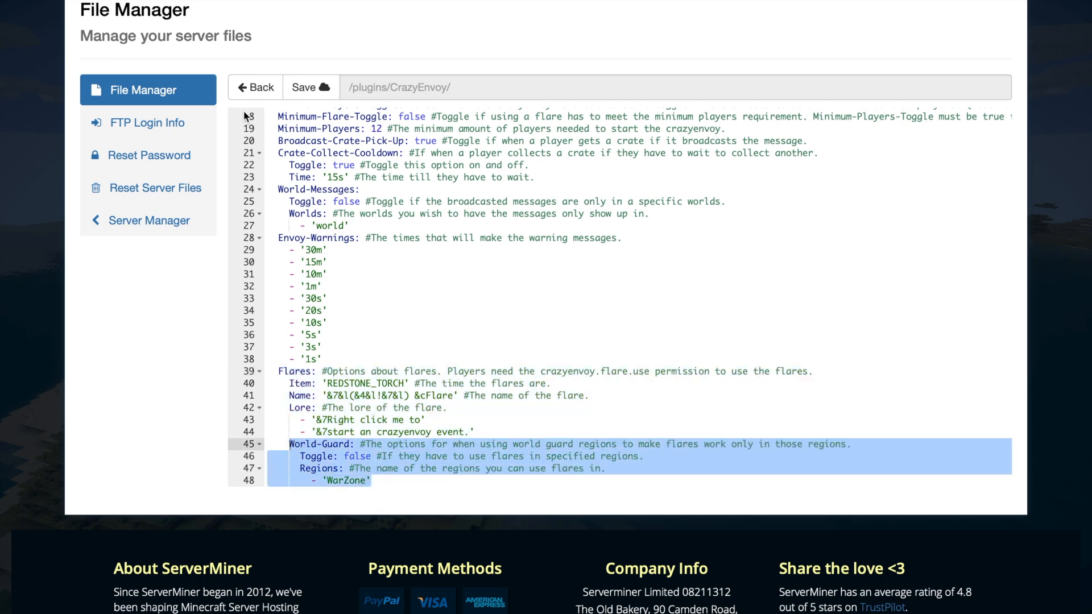
click(256, 88)
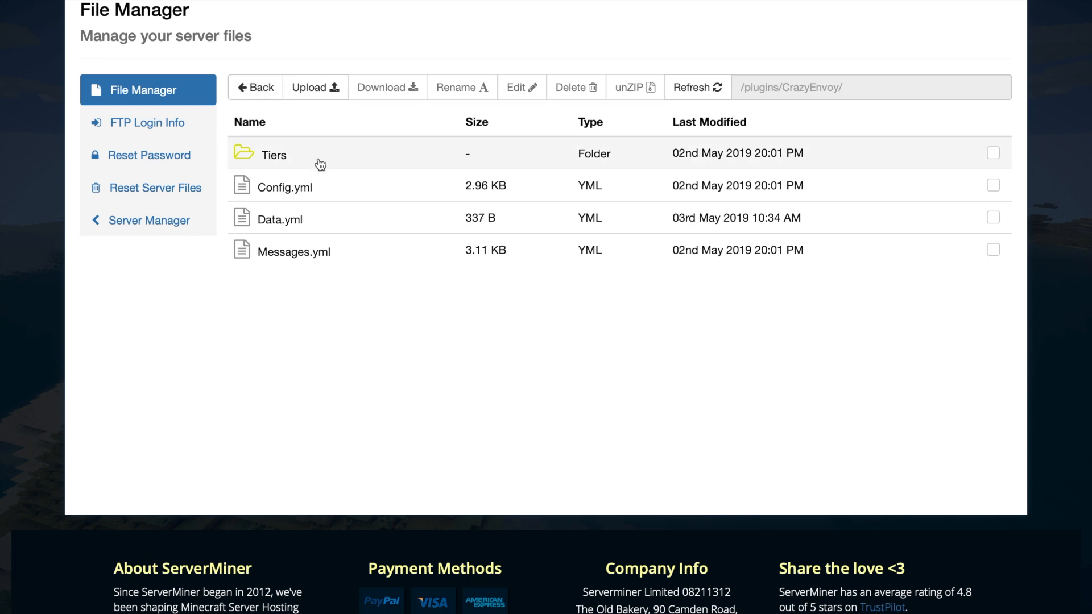
mouse_move(333, 157)
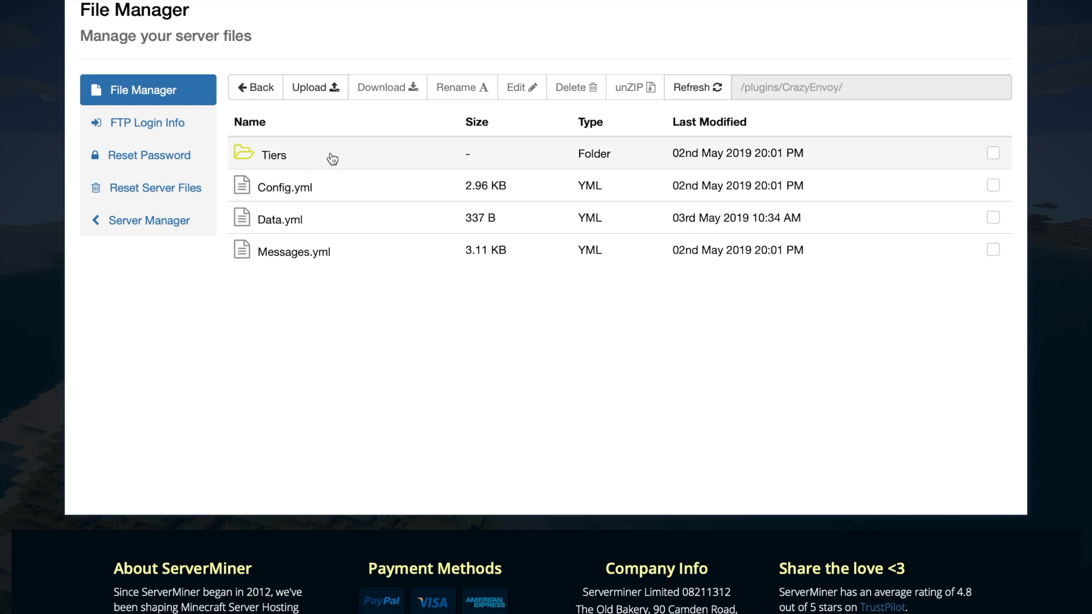
In the Tiers folder, review the Basic Crate tier's Placed-Block and multiple-prizes settings
double_click(274, 154)
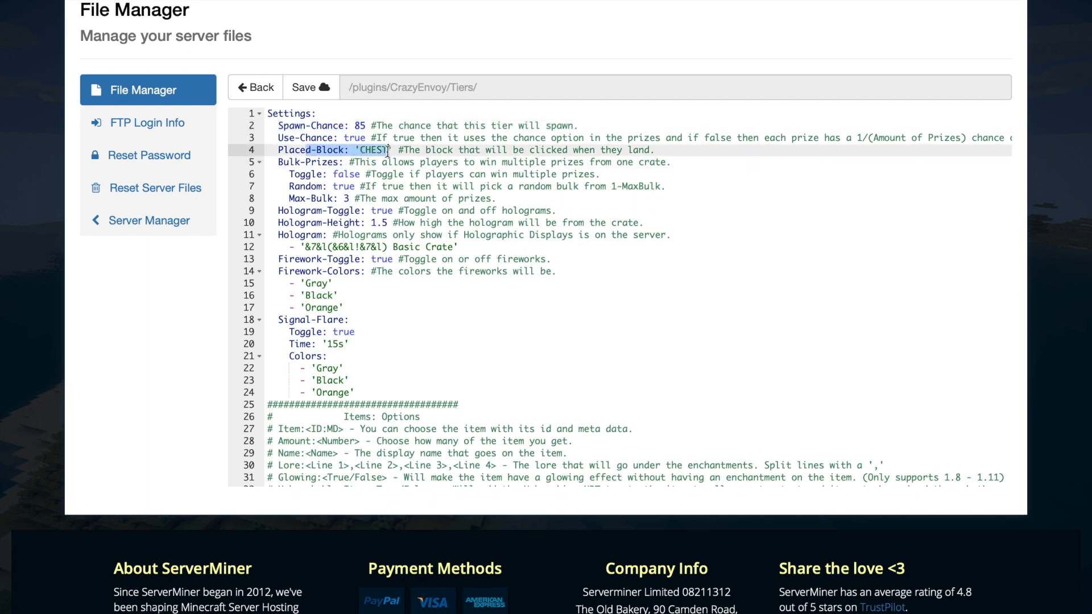
click(389, 150)
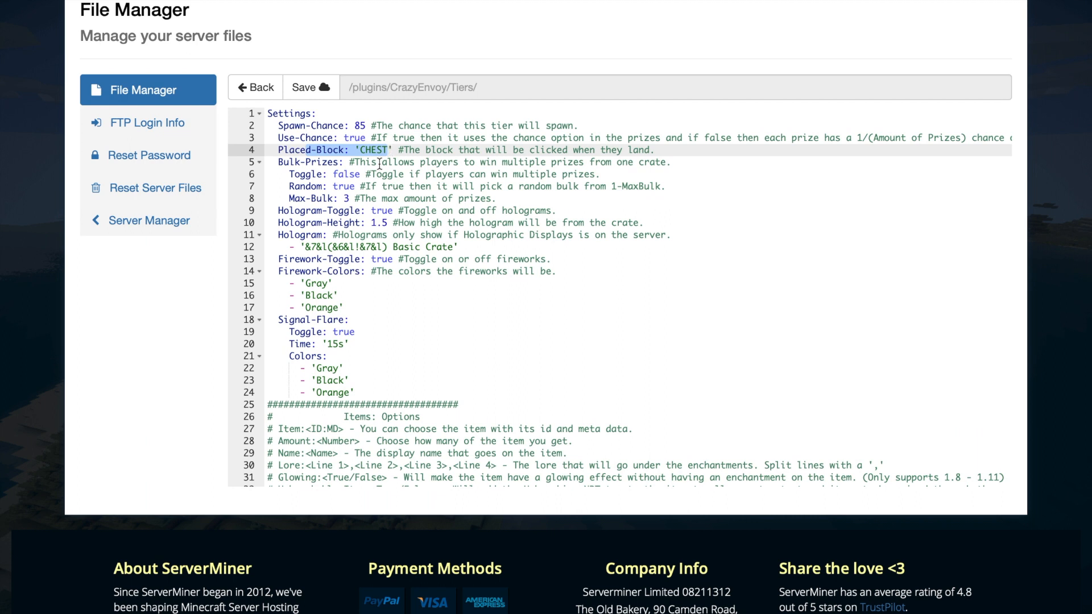
click(334, 186)
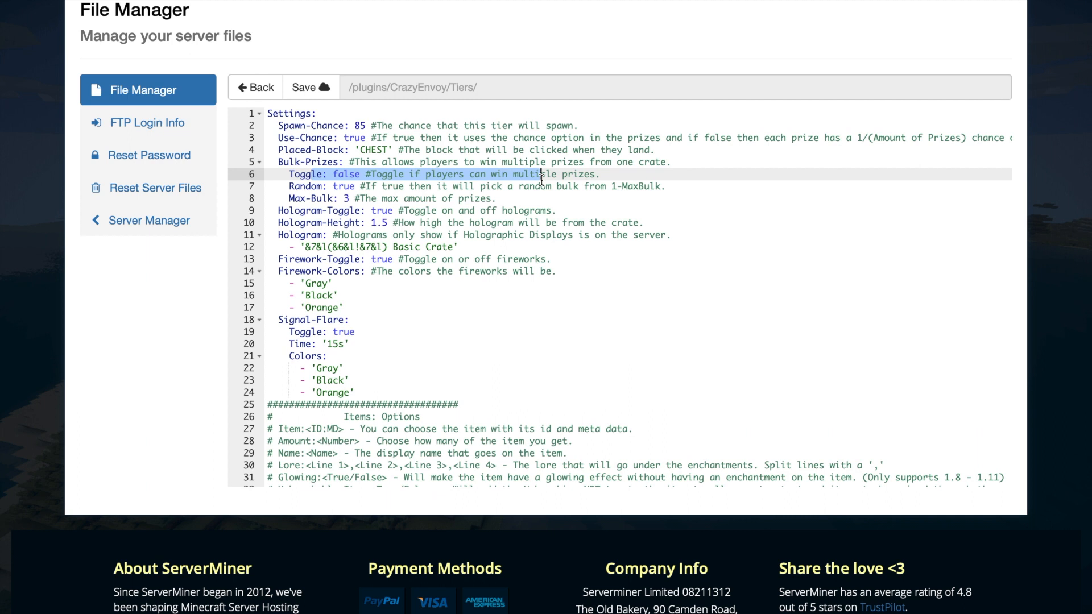
click(403, 186)
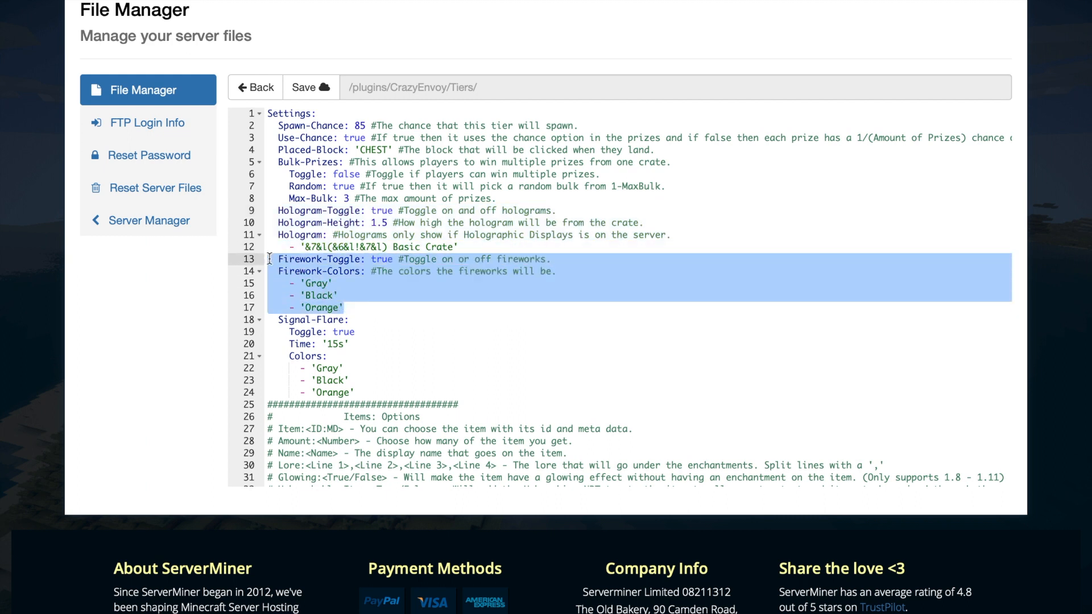
mouse_move(447, 272)
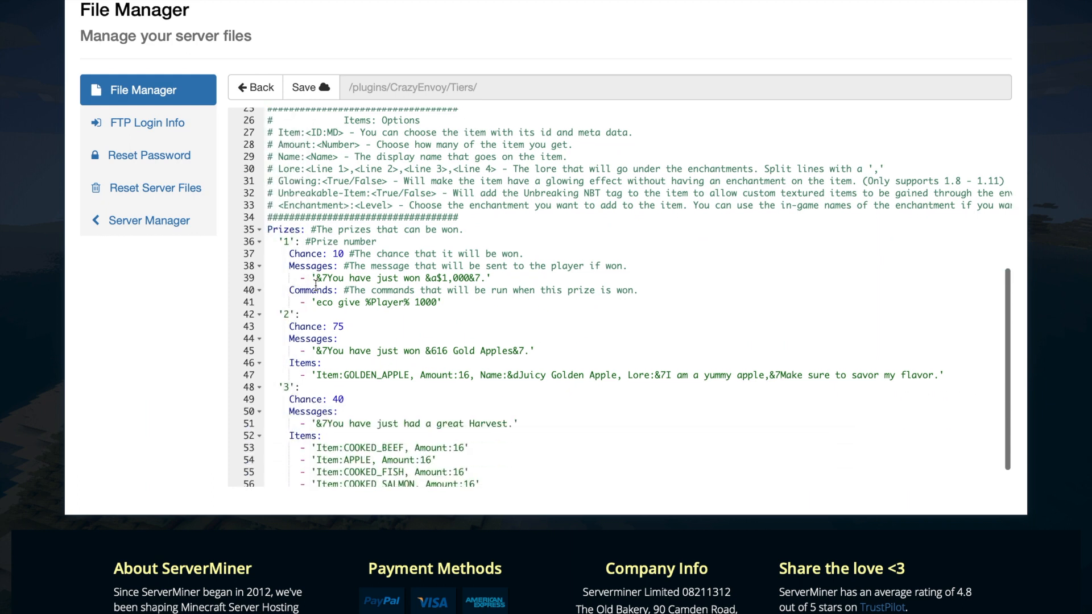
Add prize '4' with Chance 5 and replace its GOLDEN_APPLE item with EMERALD
scroll(down, 3)
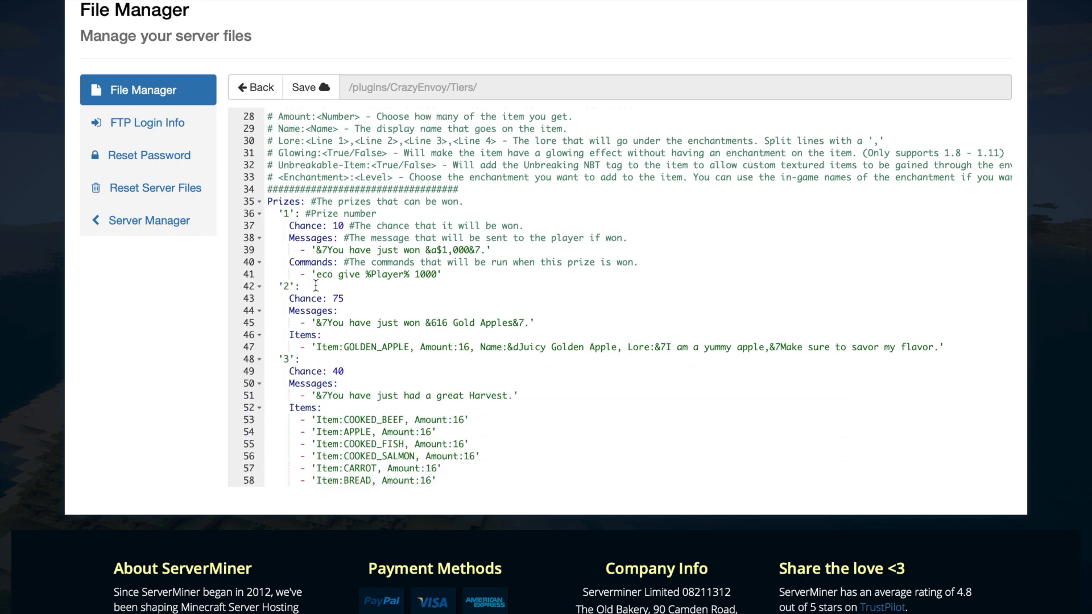
scroll(down, 3)
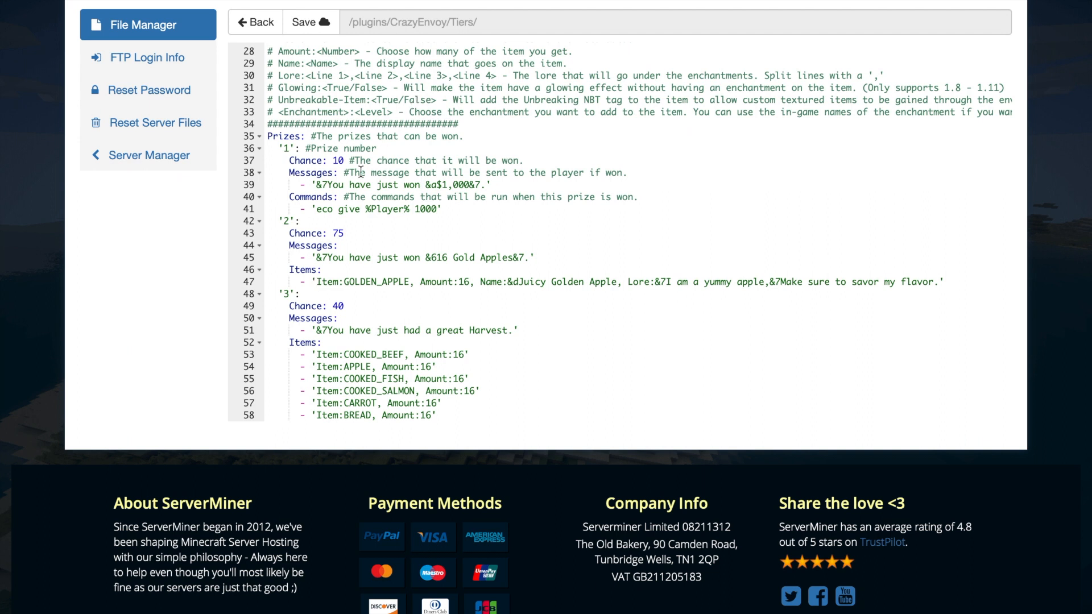
mouse_move(356, 261)
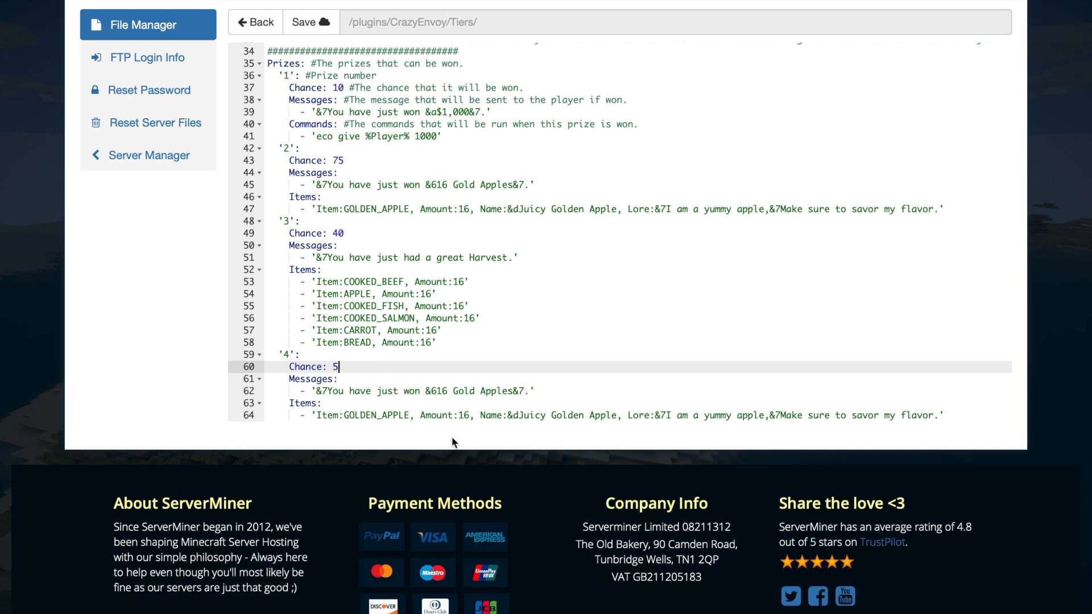
scroll(down, 3)
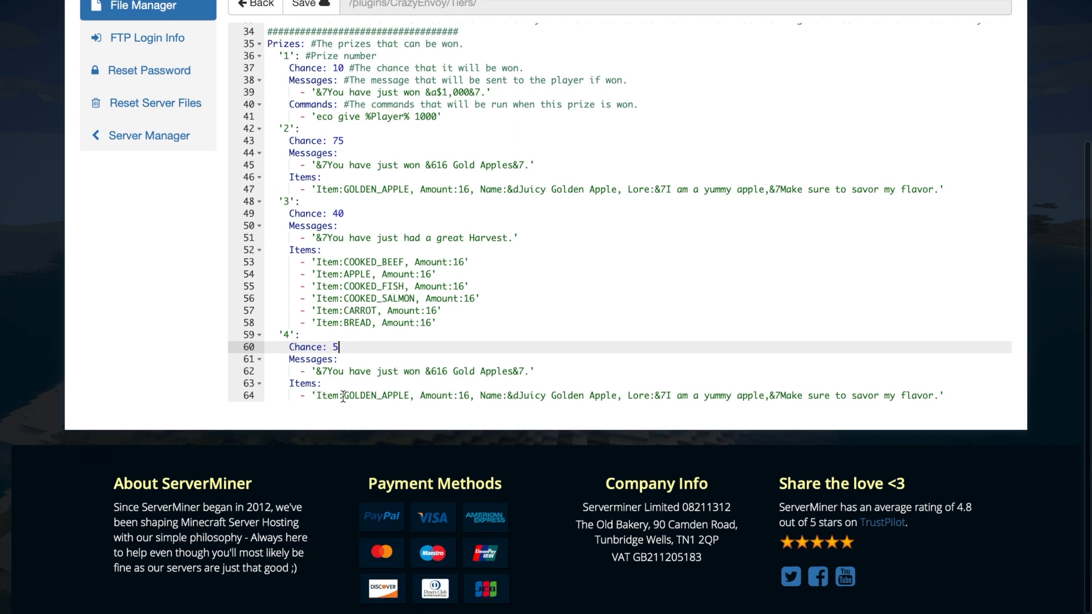
double_click(378, 396)
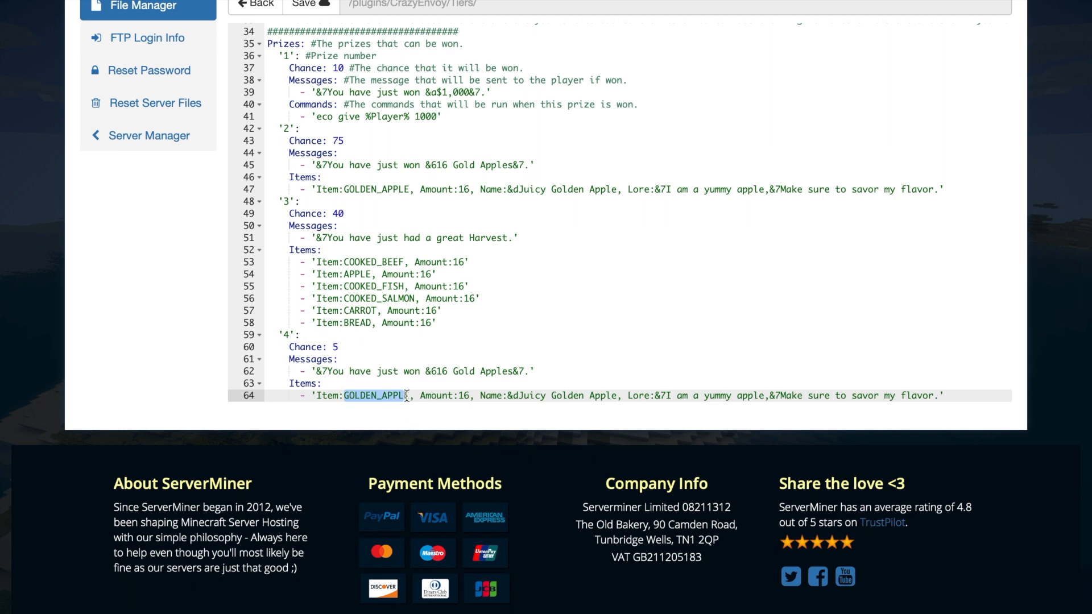
text(EMERALD)
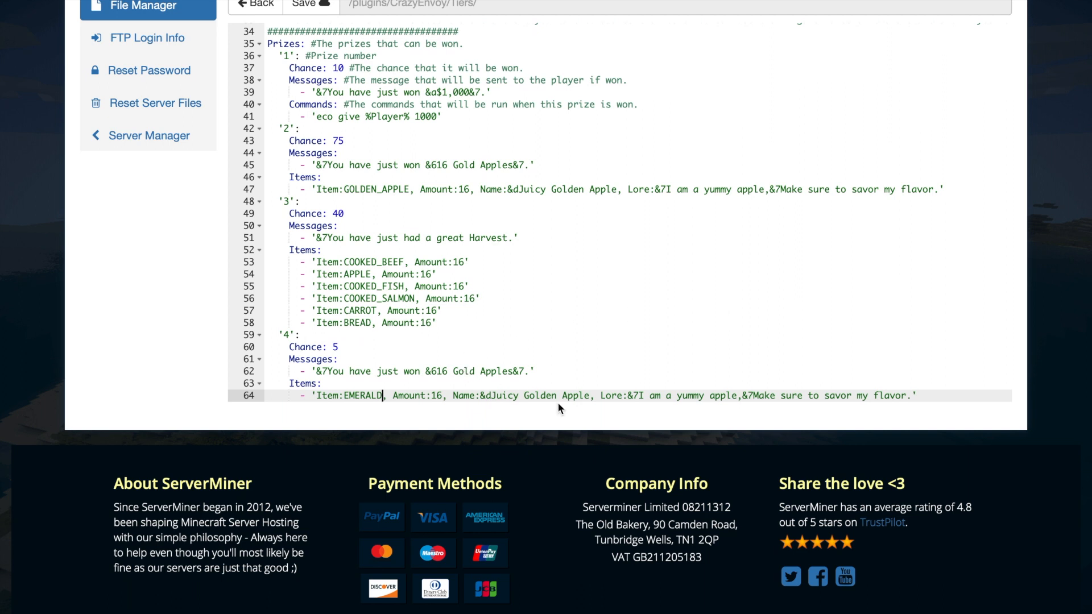
mouse_move(704, 439)
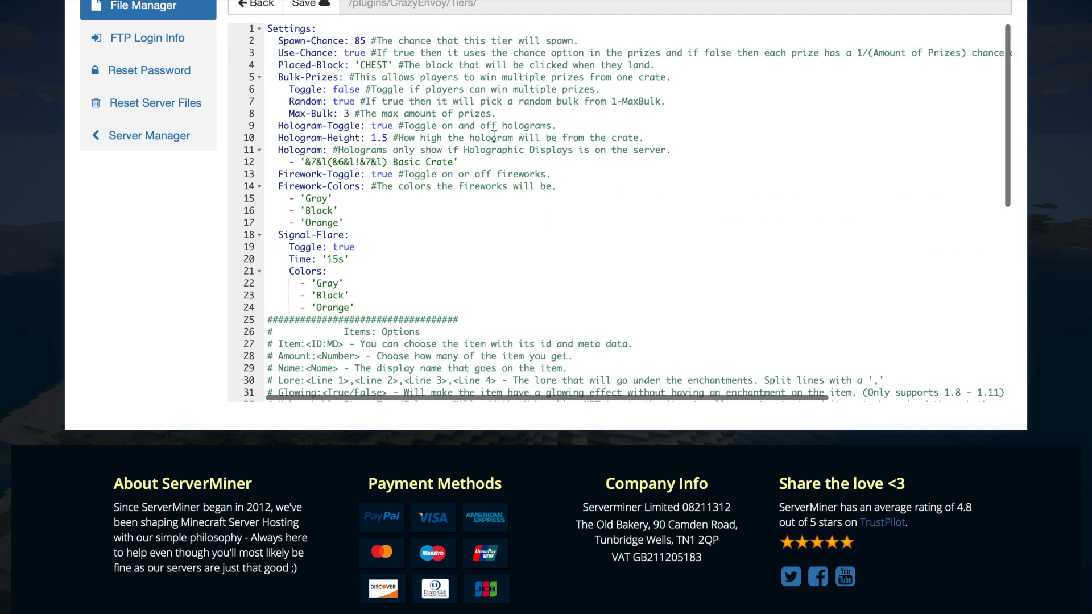
Save the Basic Crate tier file and look over the Lucky Crate tier's settings
click(305, 4)
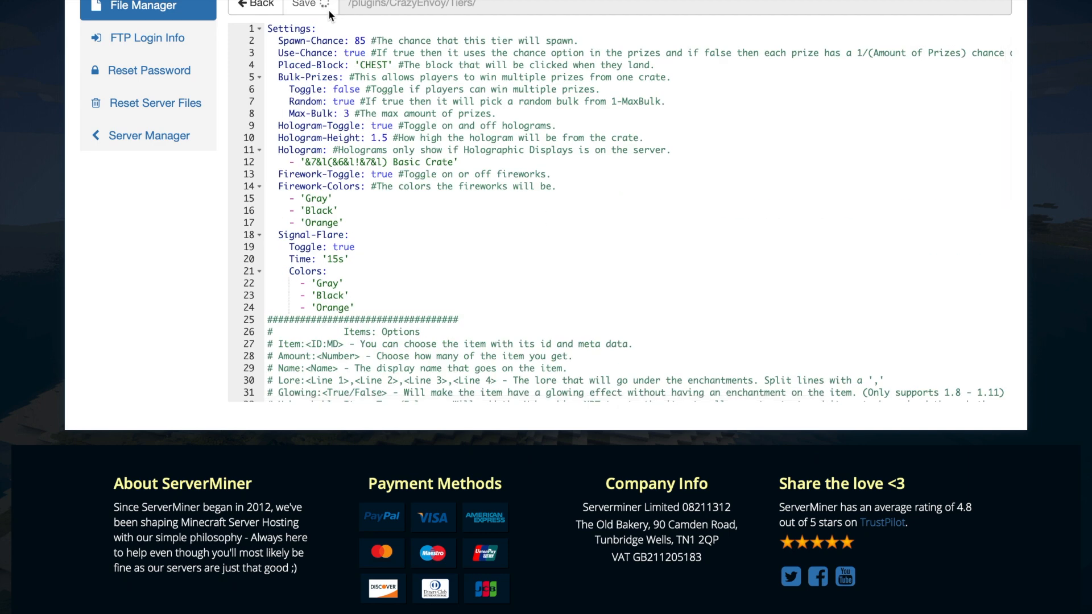
click(303, 5)
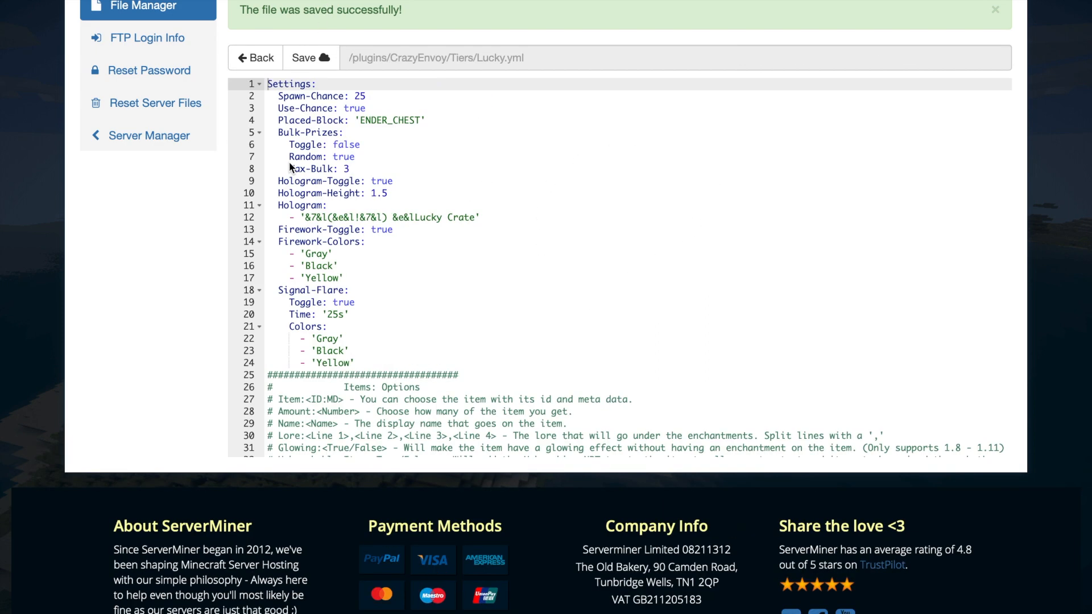
click(428, 119)
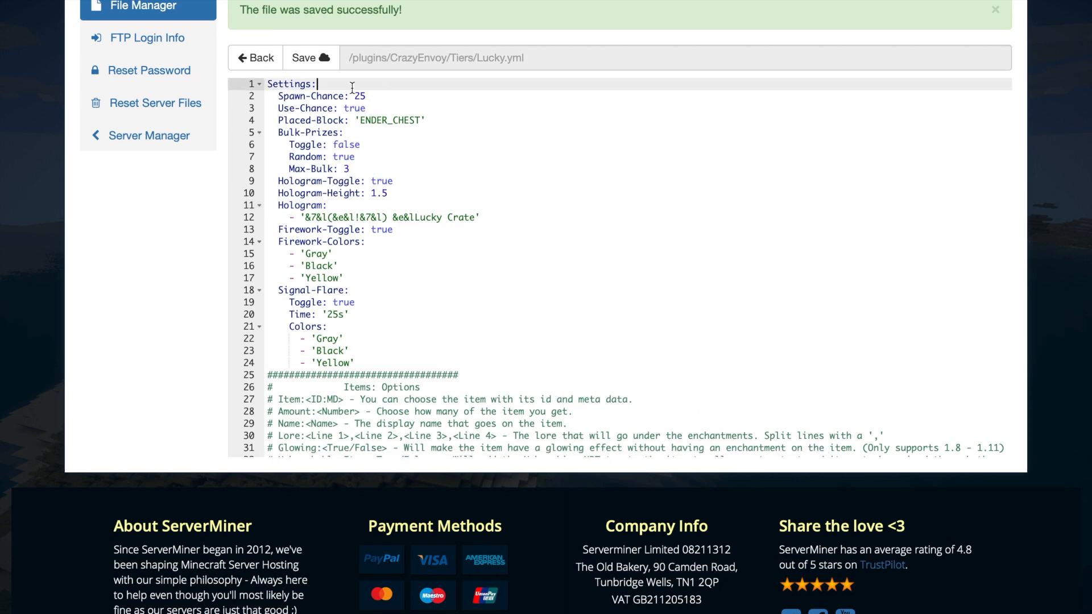
scroll(down, 3)
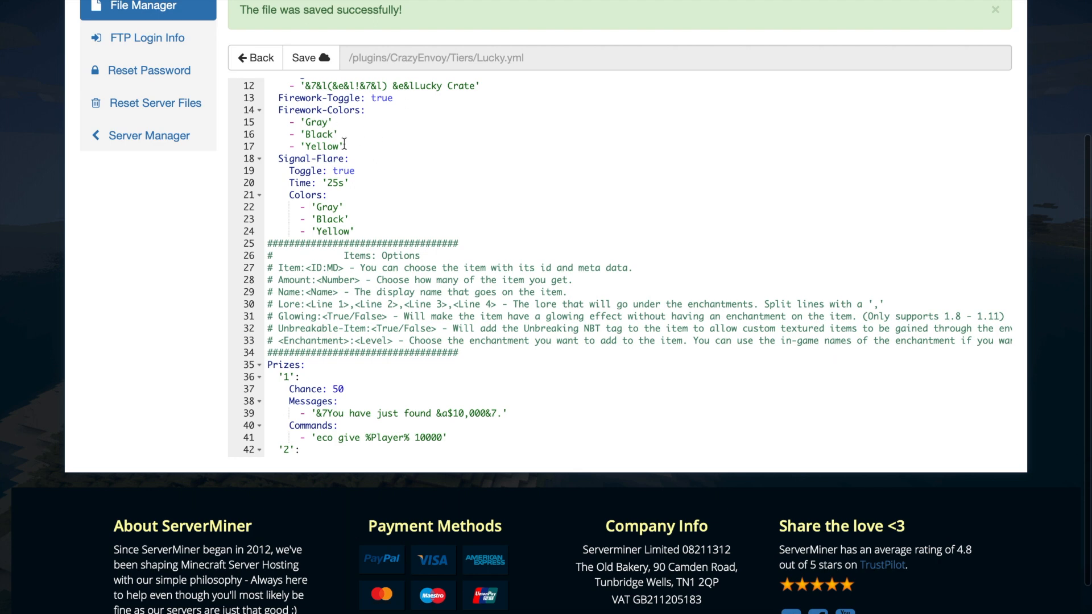
mouse_move(259, 58)
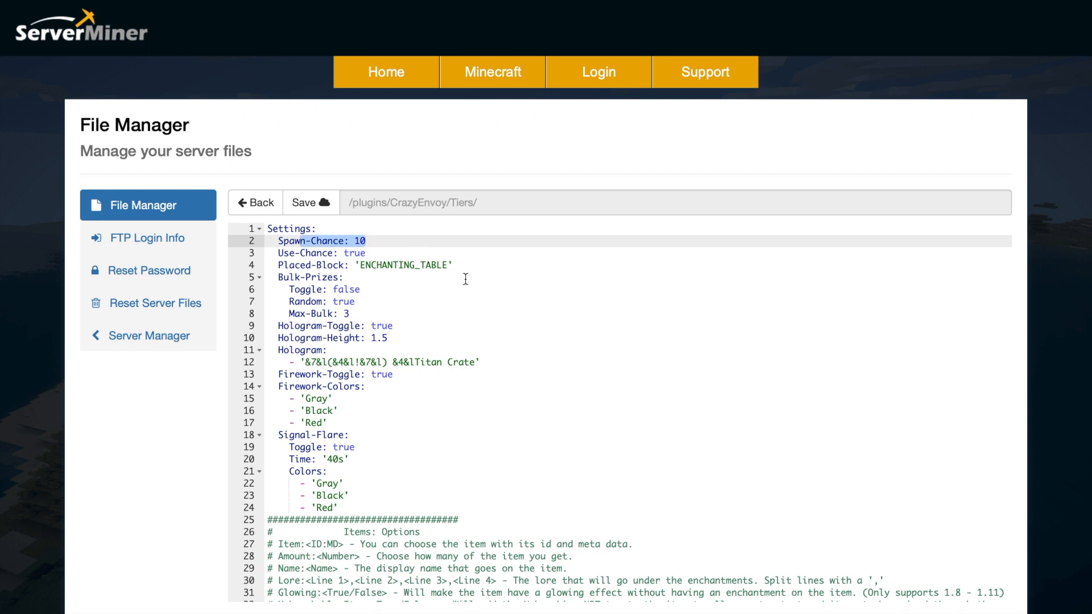
scroll(down, 3)
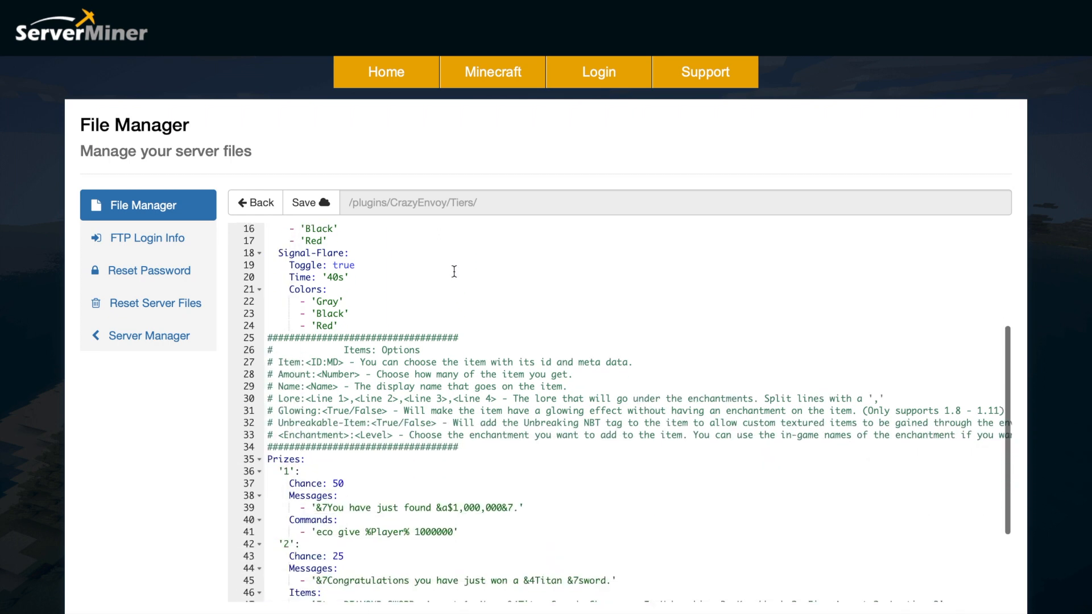
scroll(down, 3)
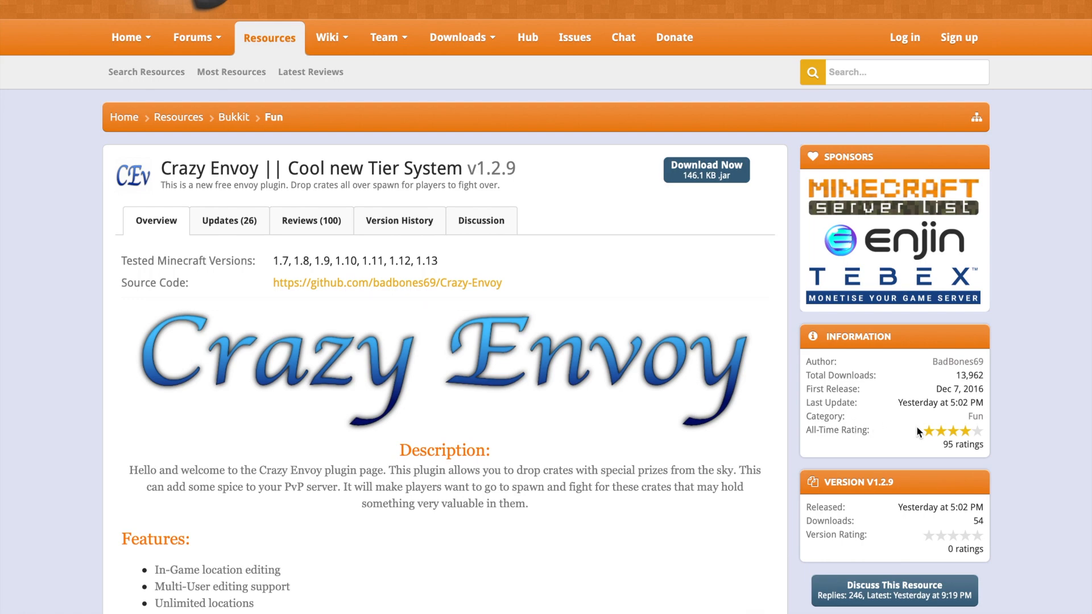
scroll(down, 3)
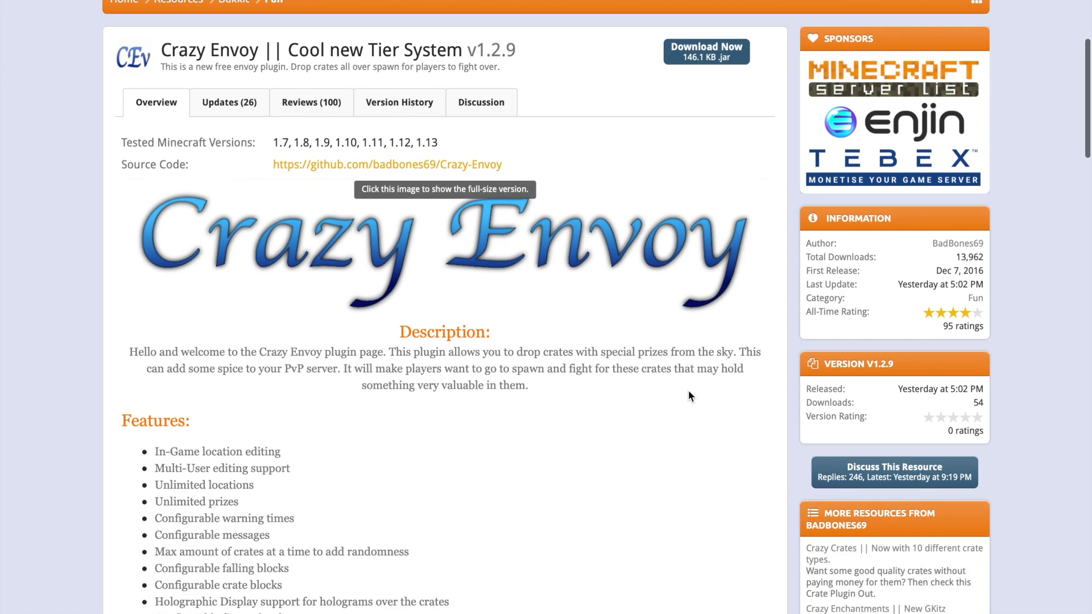
scroll(down, 3)
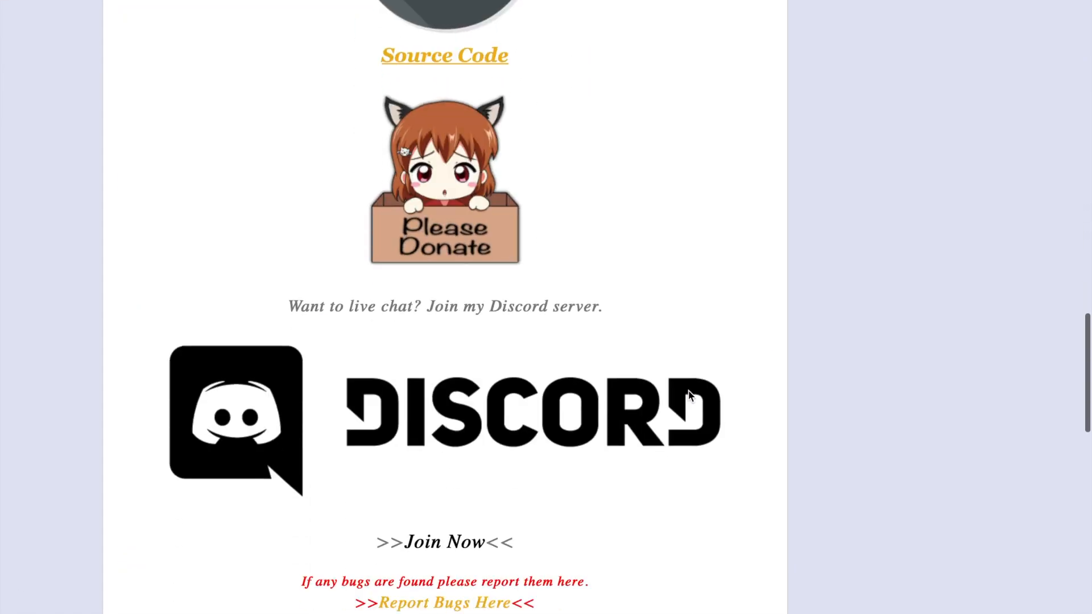